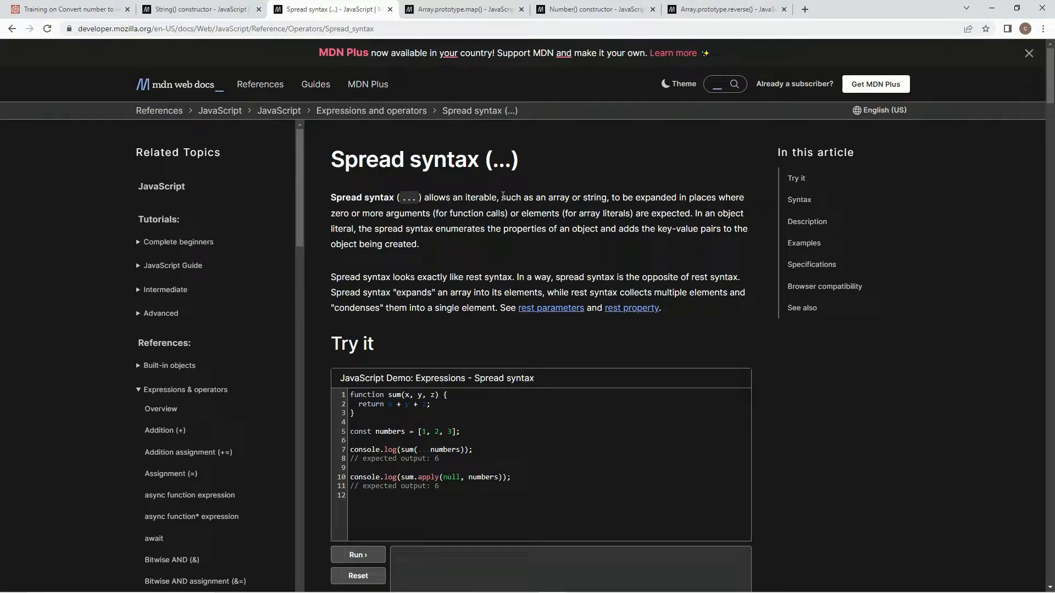
Write [...String(n)].map() inside console.log in digitize and run the tests.
left_click(67, 8)
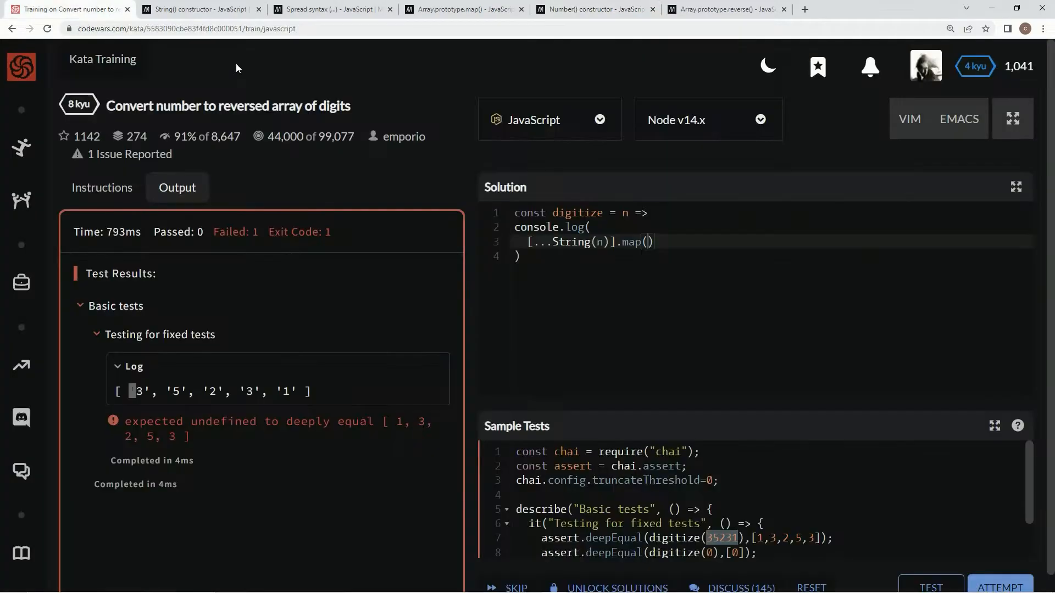